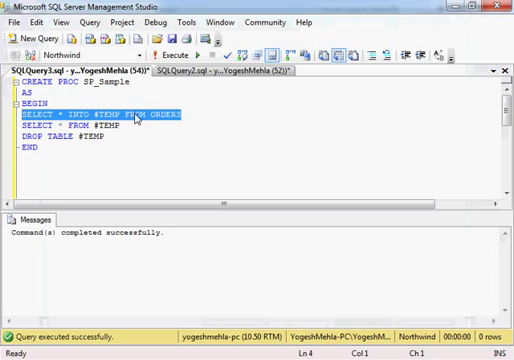
- Run the TableAdapter wizard on SP_Sample, hit the invalid '#TEMP' error, and return to Bind Commands
double_click(115, 119)
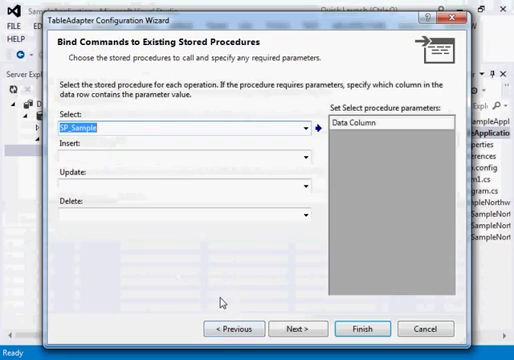
click(299, 328)
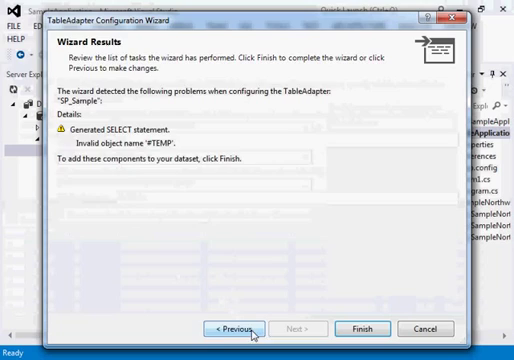
click(228, 329)
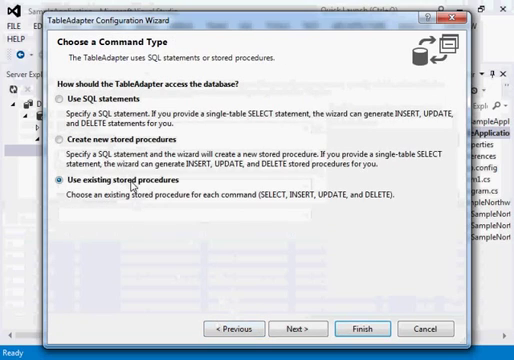
click(297, 328)
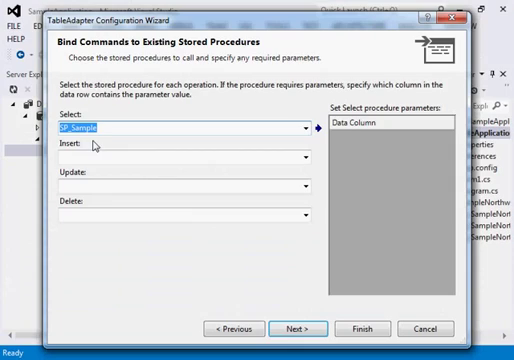
click(297, 328)
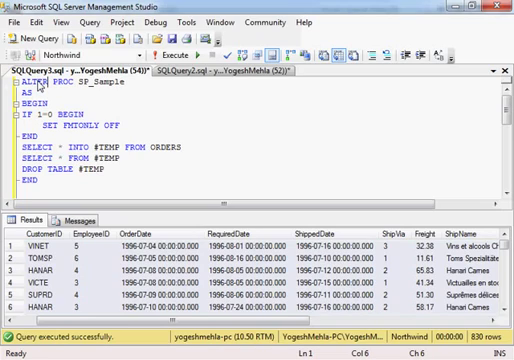
- Execute the full ALTER PROC script for SP_Sample with its IF 1=0 SET FMTONLY OFF block
key(ctrl+a)
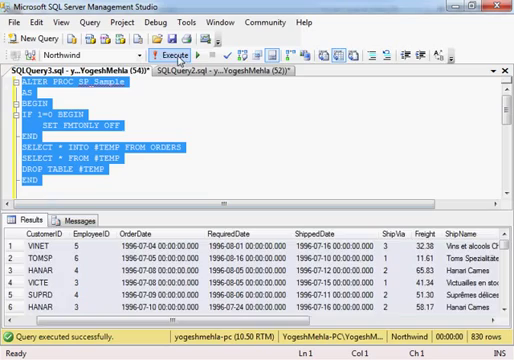
click(160, 53)
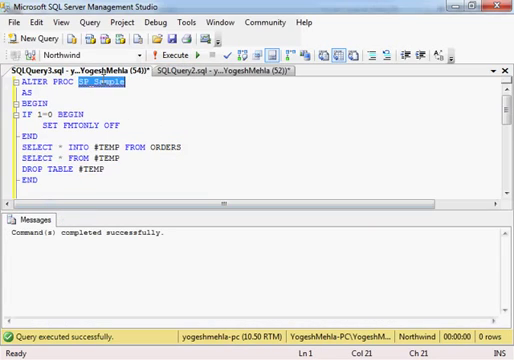
click(158, 40)
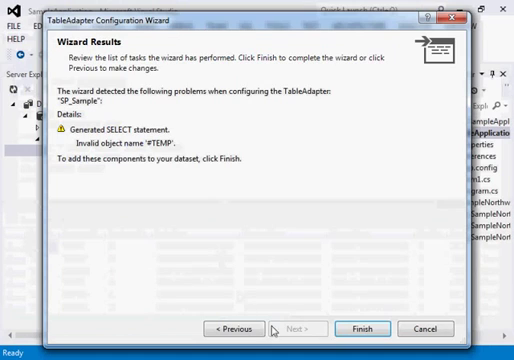
- Retry the wizard and finish, adding the SP_Sample DataTable and SP_SampleTableAdapter to the dataset
click(377, 329)
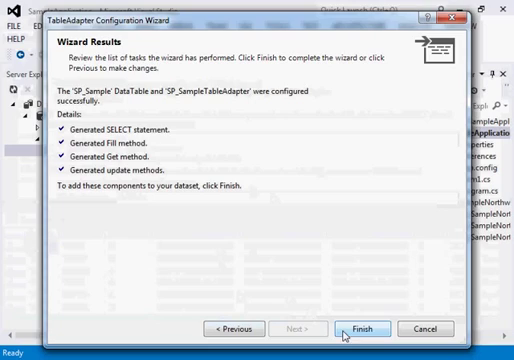
click(369, 329)
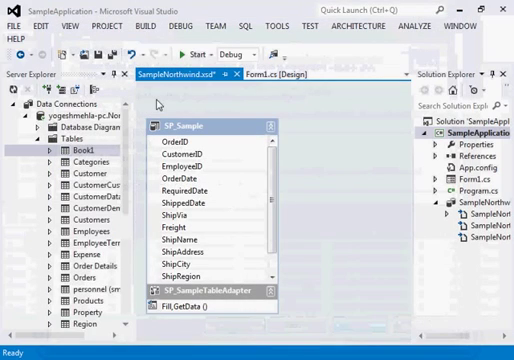
mouse_move(158, 104)
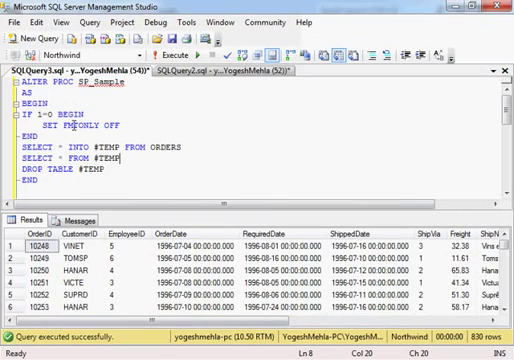
double_click(78, 123)
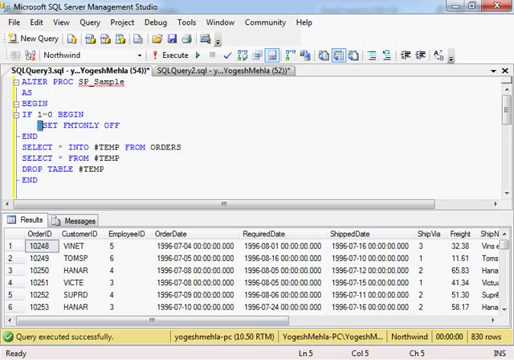
double_click(55, 123)
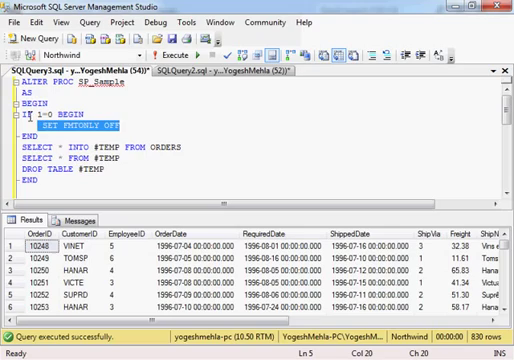